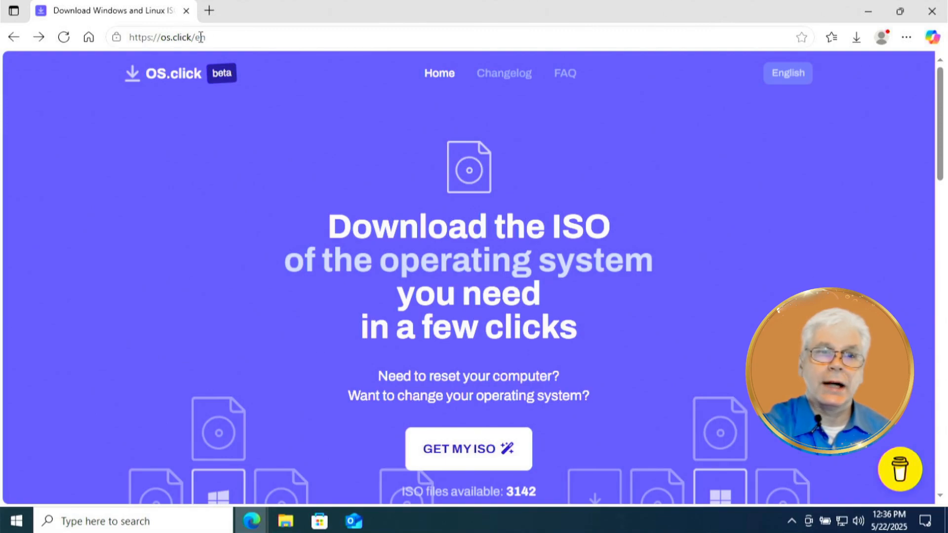
Step: Dismiss the address-bar suggestions and start OS.click's GET MY ISO wizard
click(175, 37)
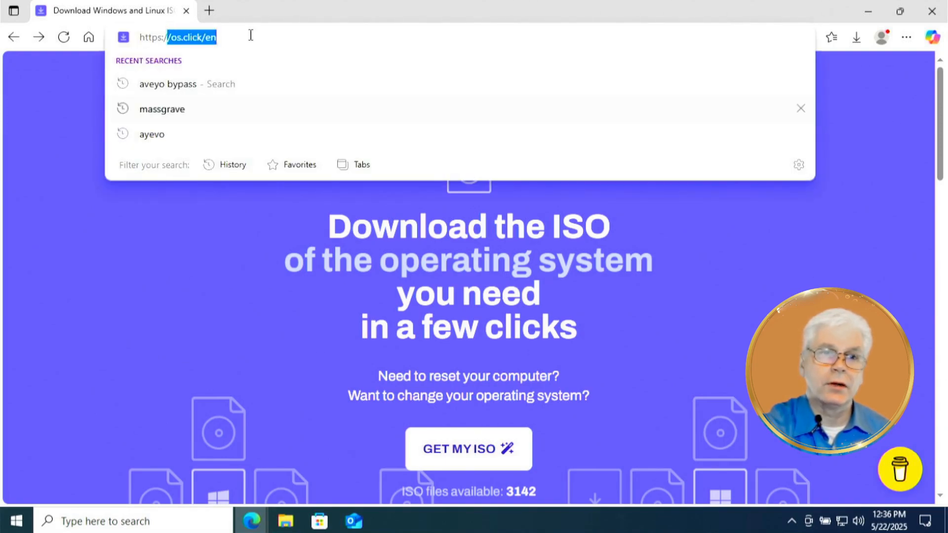
click(253, 250)
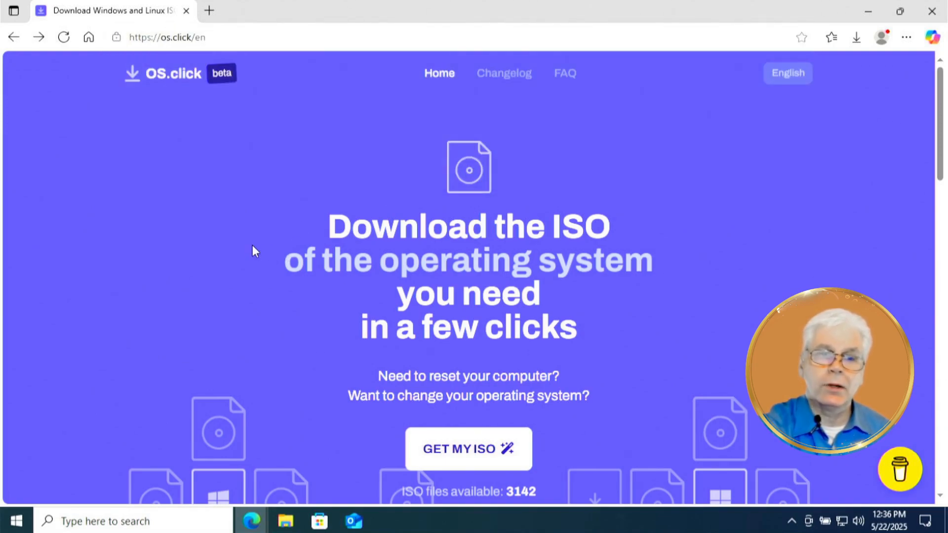
mouse_move(472, 455)
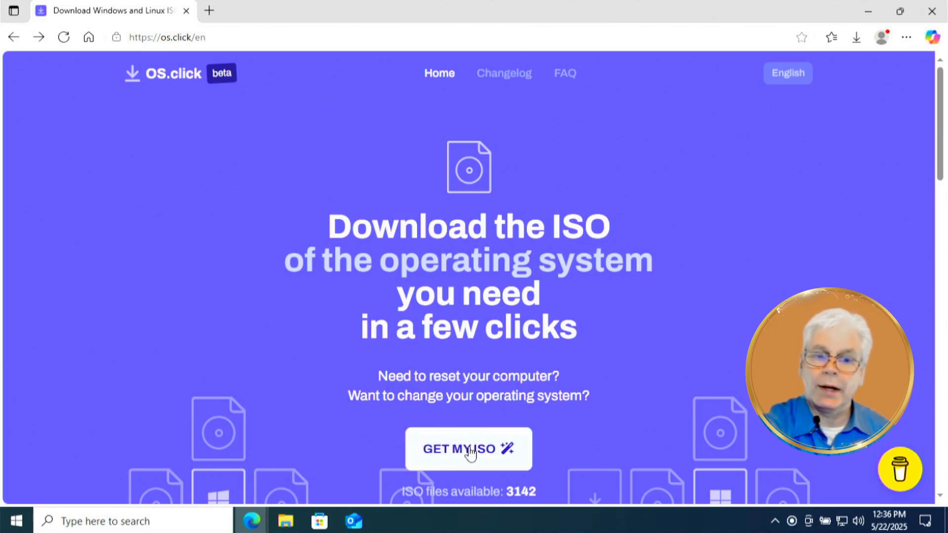
click(469, 449)
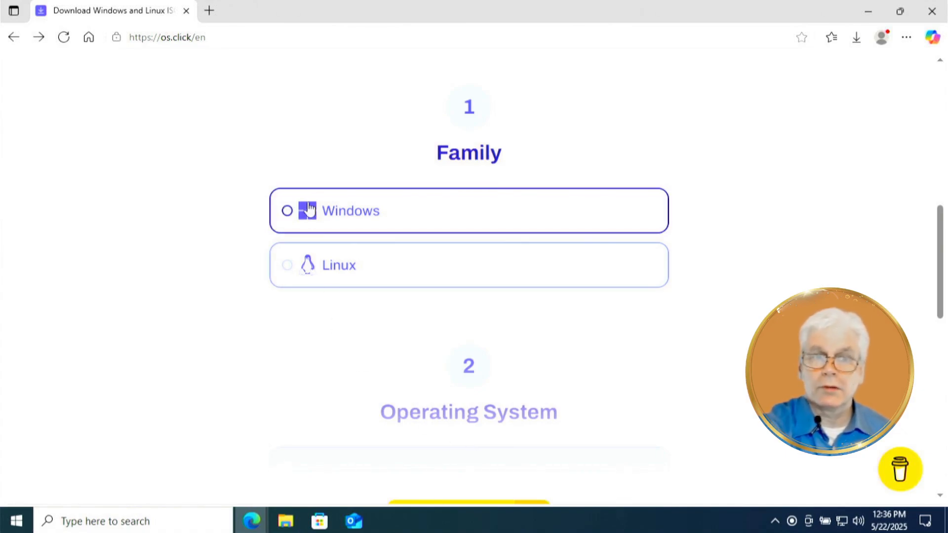
Step: Pick Windows, then Windows 11, version 23H2 and build 22631.4169, and reach the Edition step
click(287, 211)
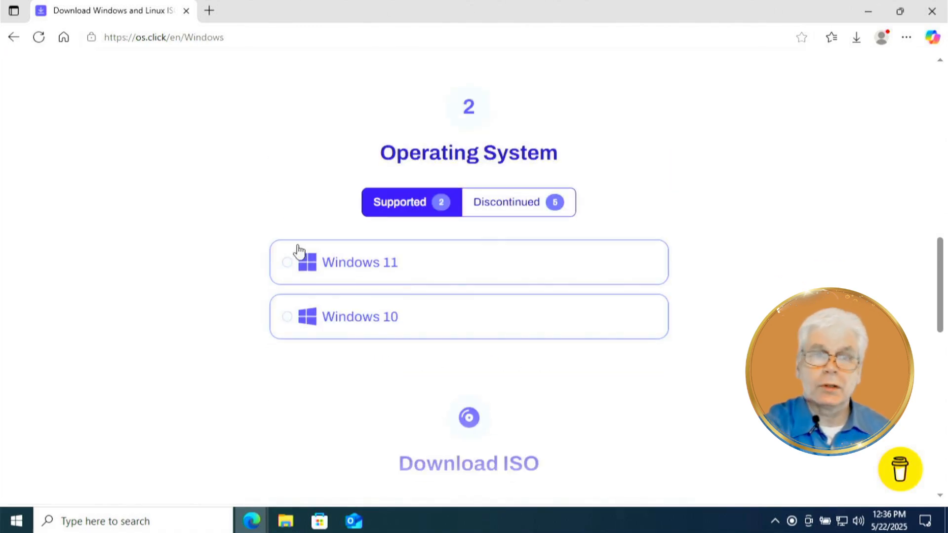
click(360, 263)
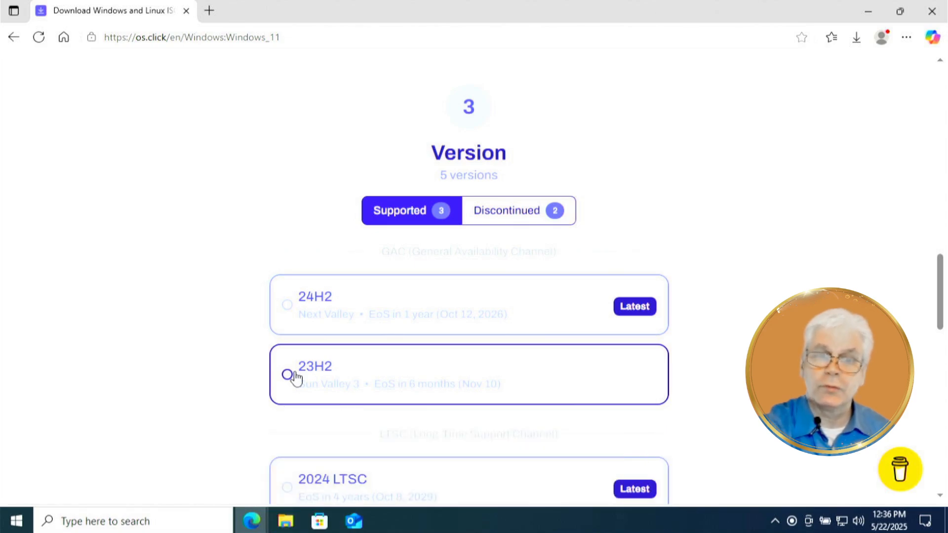
click(287, 375)
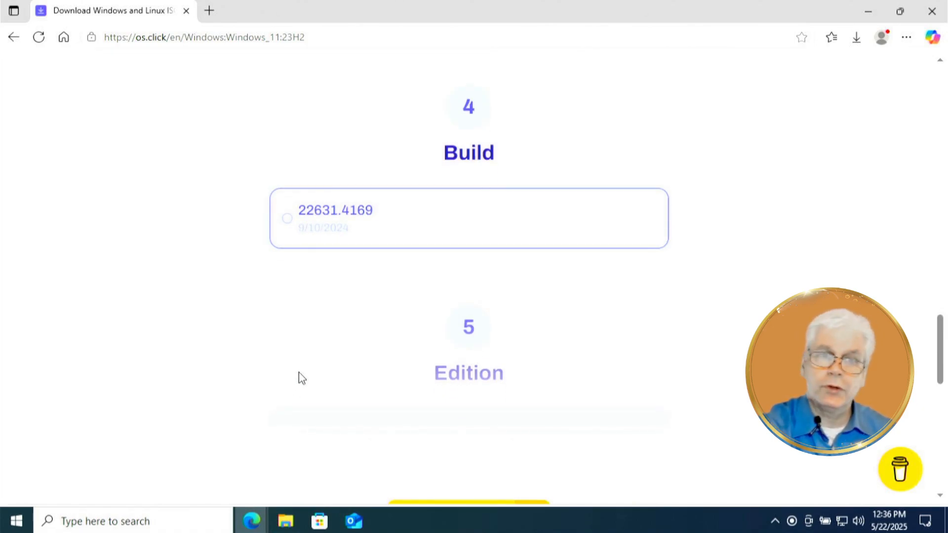
click(286, 218)
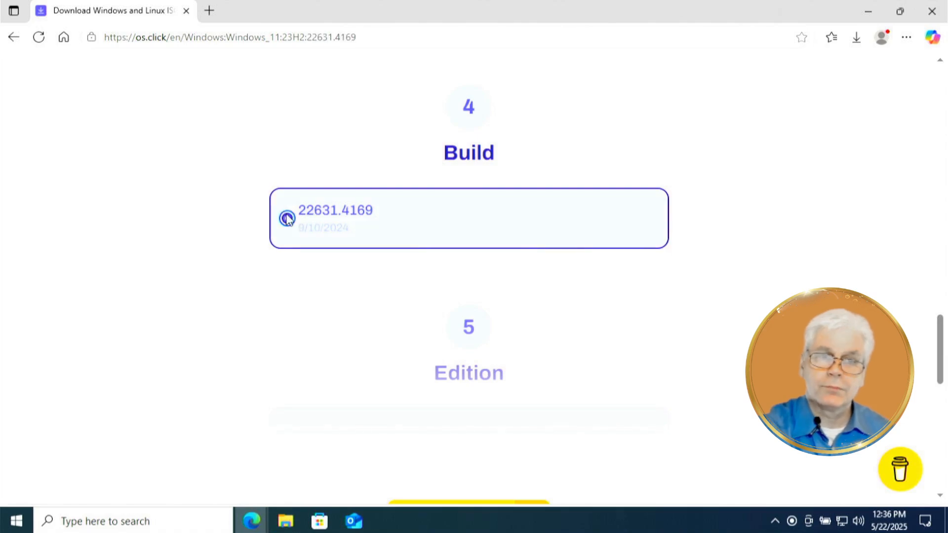
scroll(down, 3)
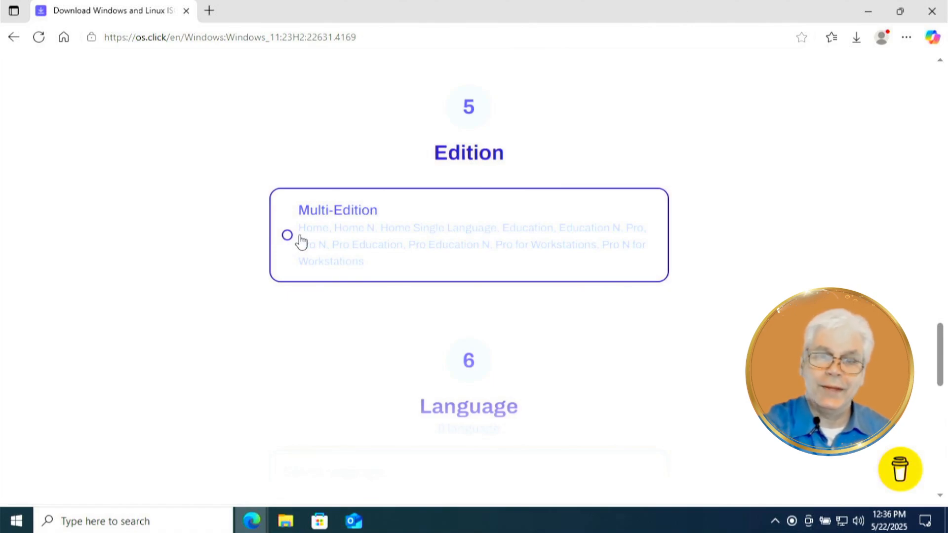
Step: Select Multi-Edition, English (United States) and x86-64 (64-bit) to reach the Download ISO summary
click(288, 235)
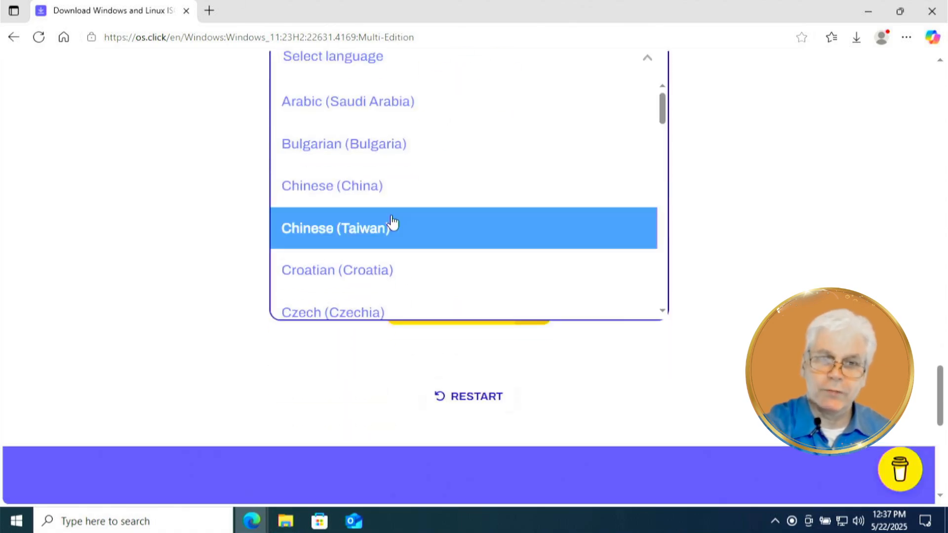
scroll(down, 3)
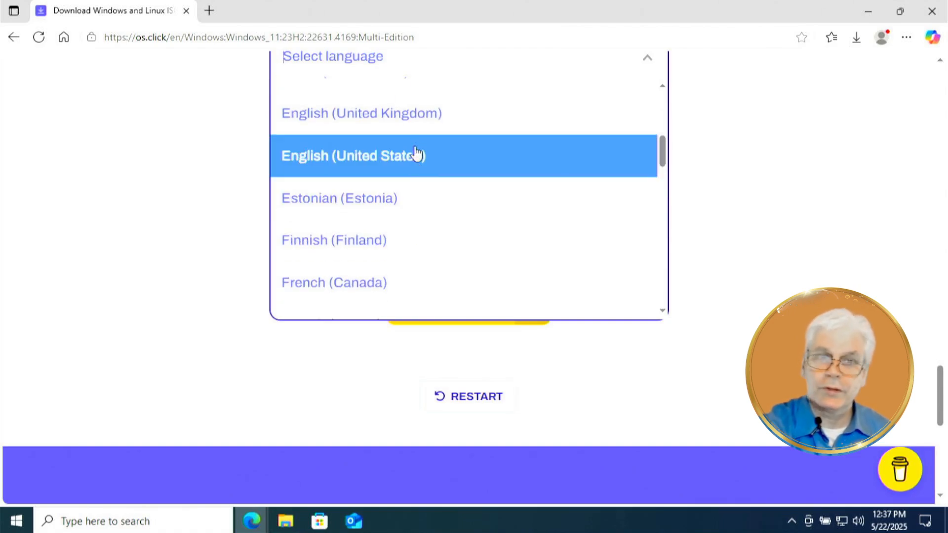
mouse_move(426, 160)
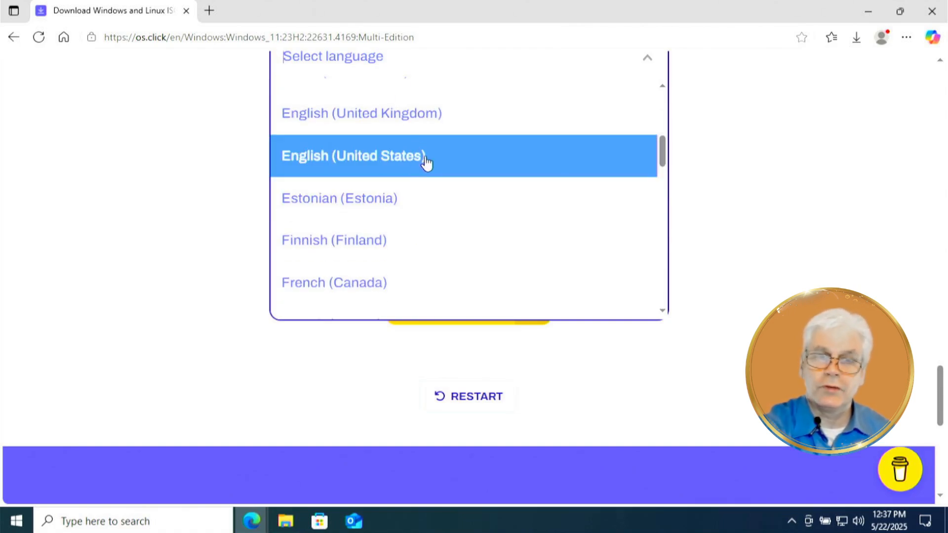
click(354, 156)
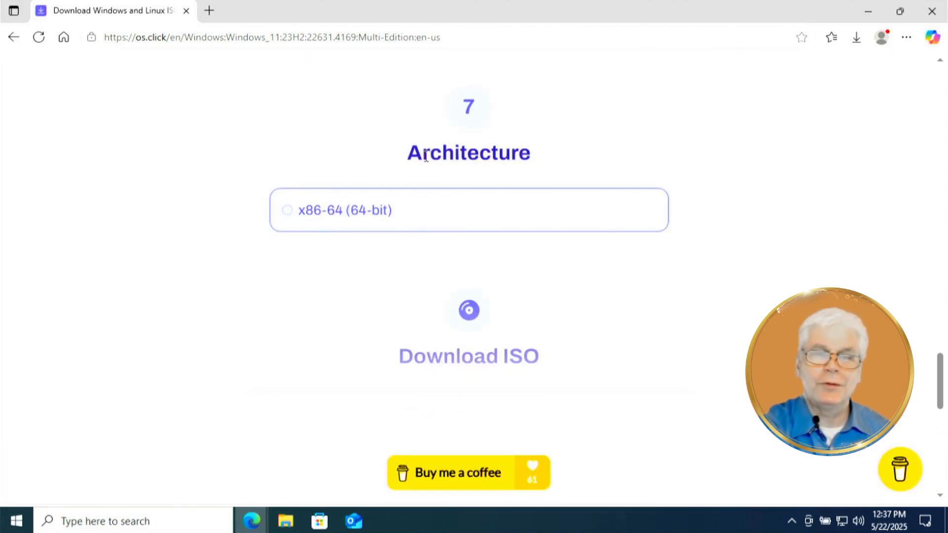
mouse_move(302, 256)
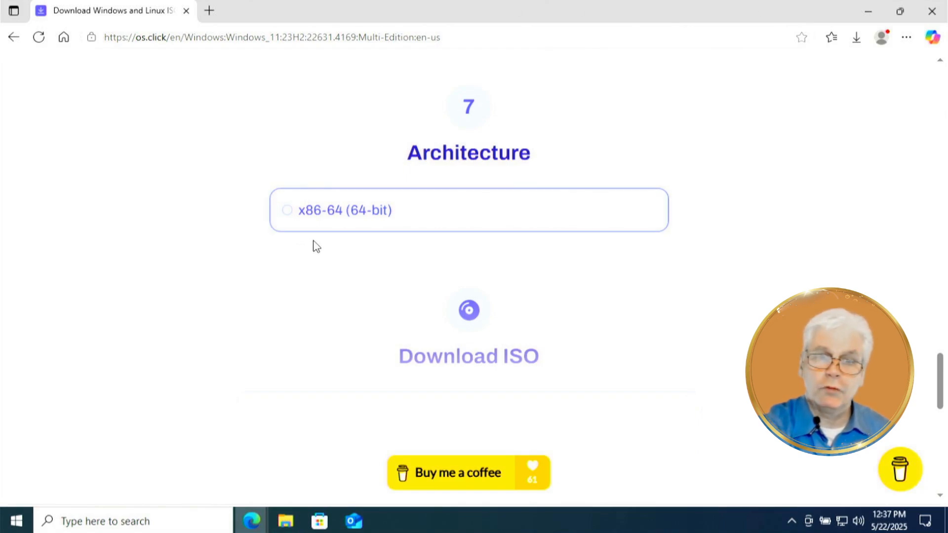
click(287, 210)
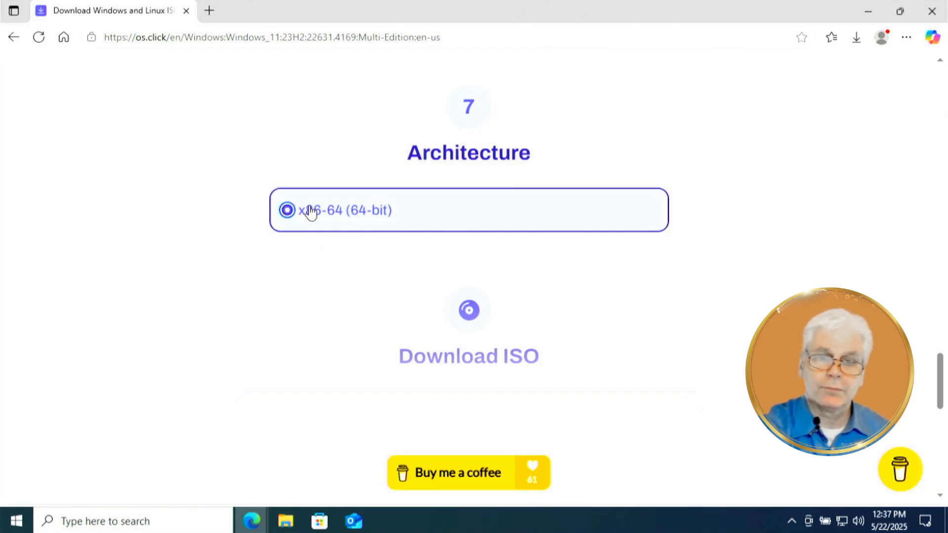
click(287, 209)
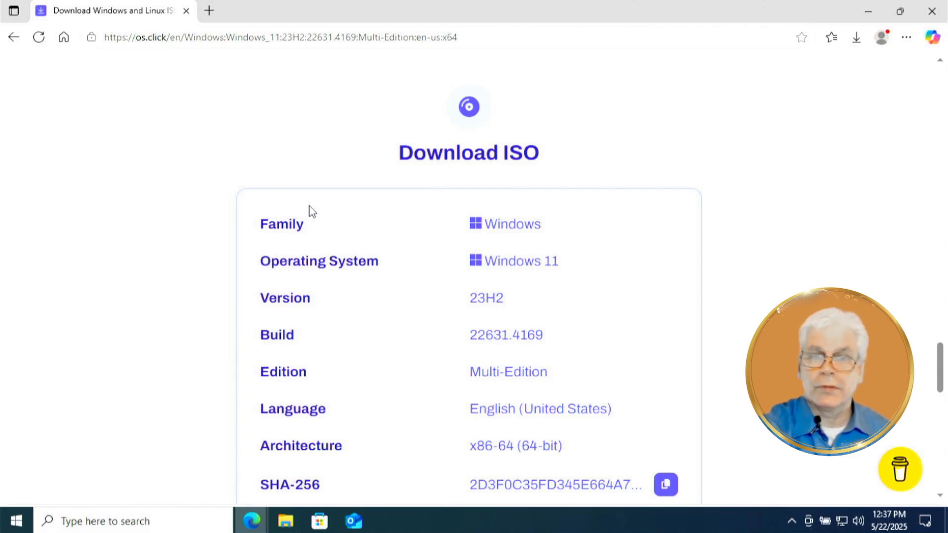
scroll(down, 3)
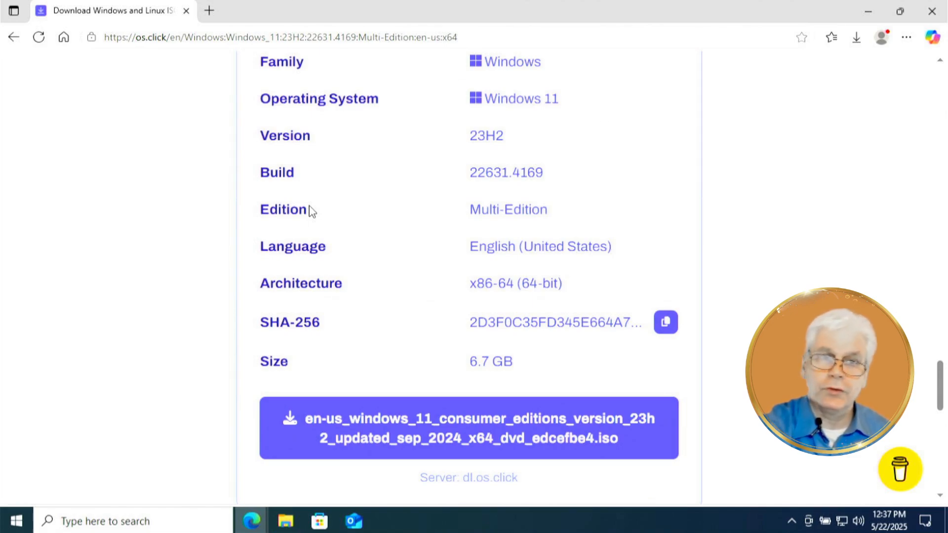
mouse_move(470, 291)
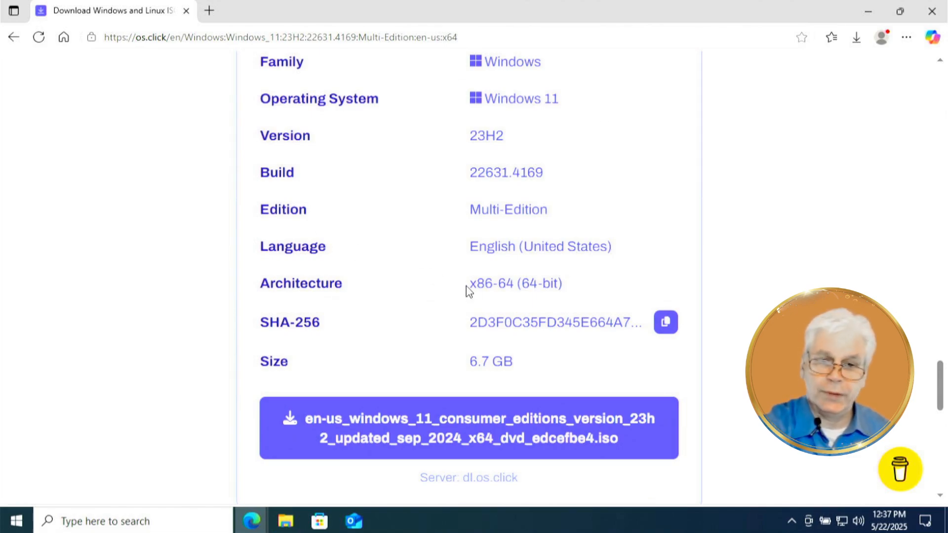
mouse_move(517, 372)
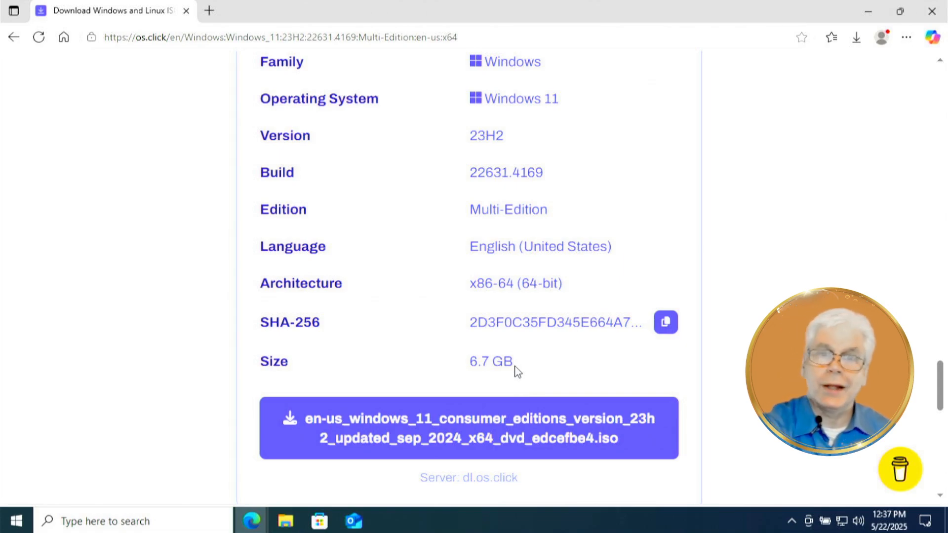
mouse_move(431, 429)
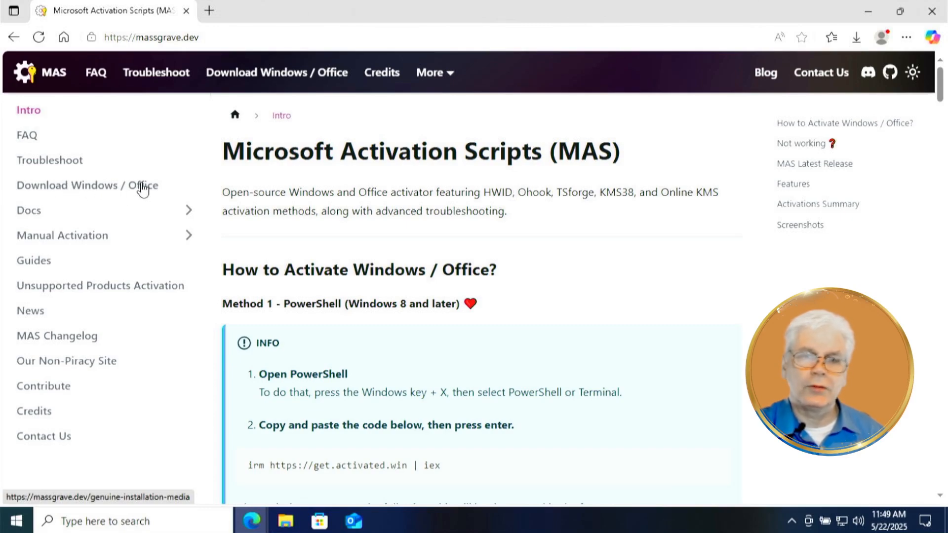
Step: Go to massgrave.dev's Windows and Office downloads and open the Windows 11 links page
click(86, 185)
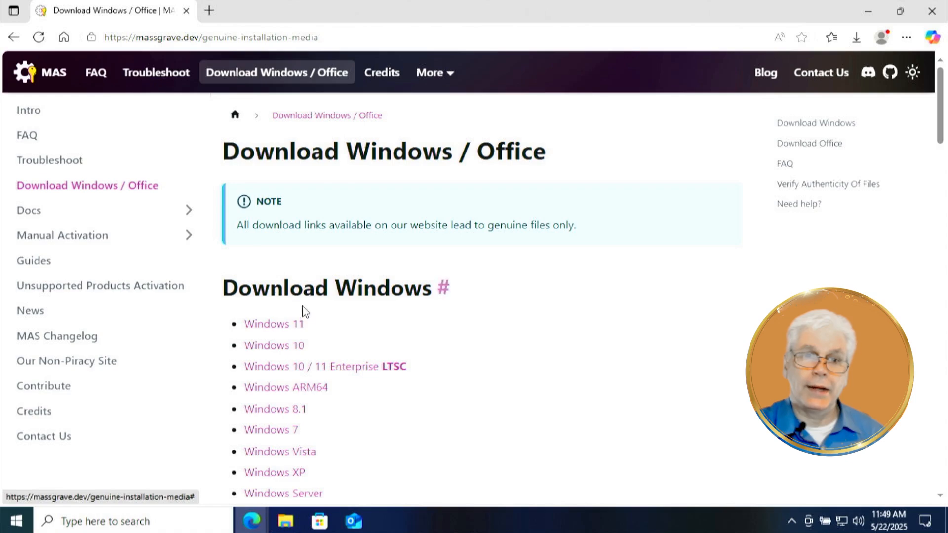
click(273, 323)
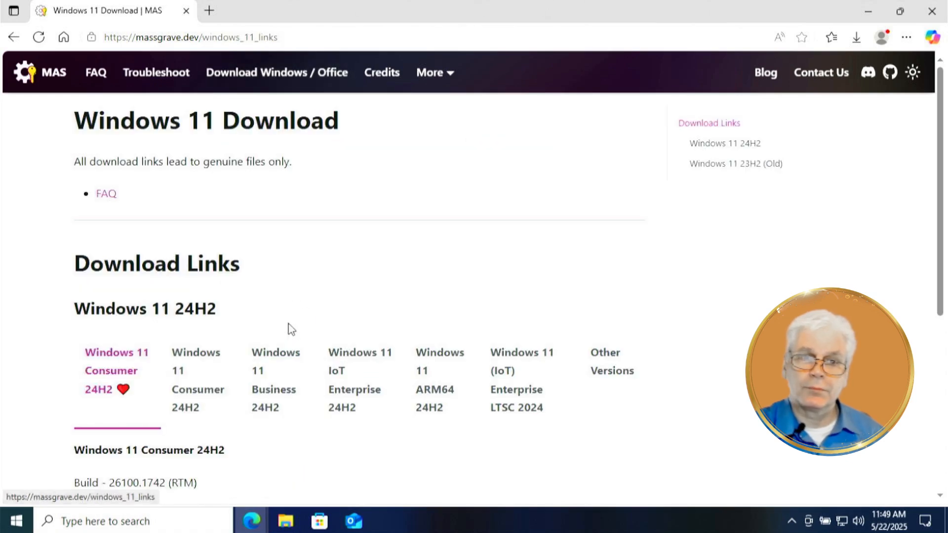
scroll(down, 3)
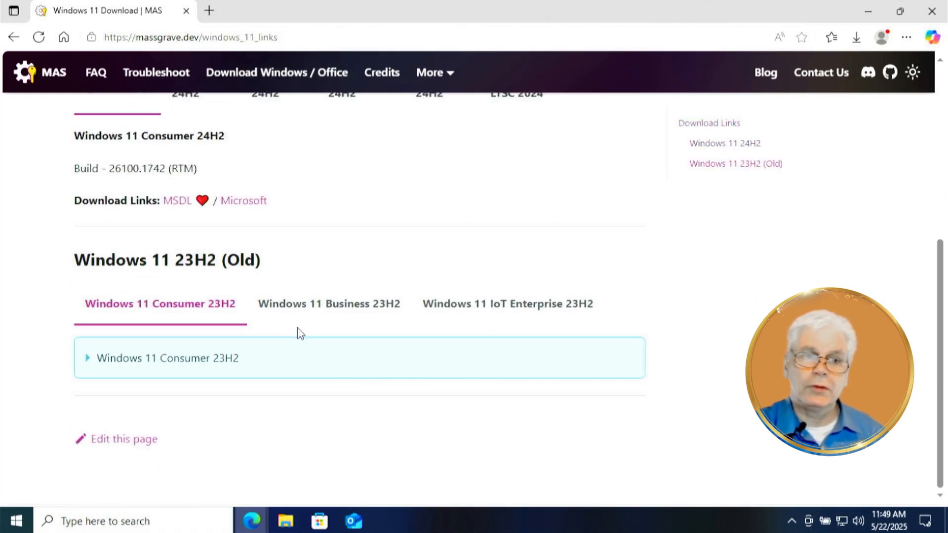
mouse_move(162, 269)
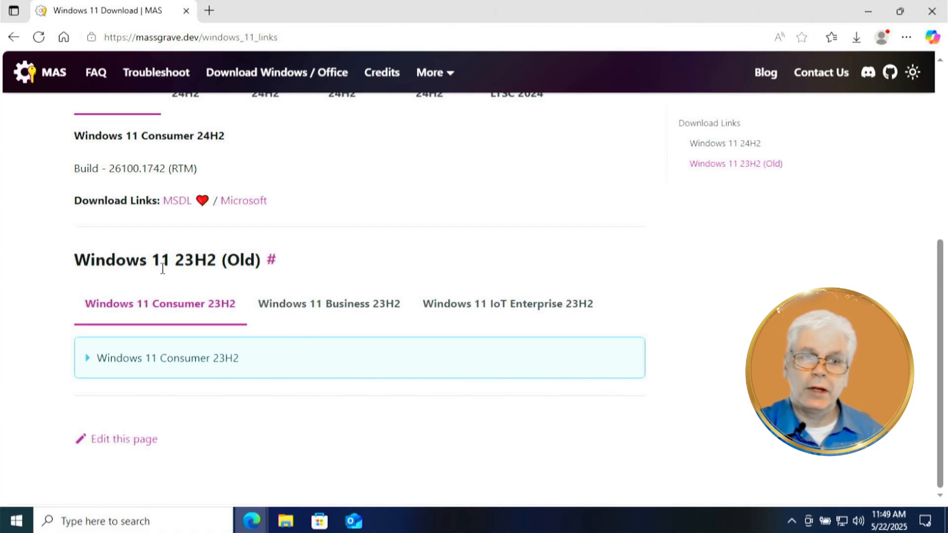
Step: Expand 'Windows 11 Consumer 23H2' under the old releases and browse its language table
double_click(166, 260)
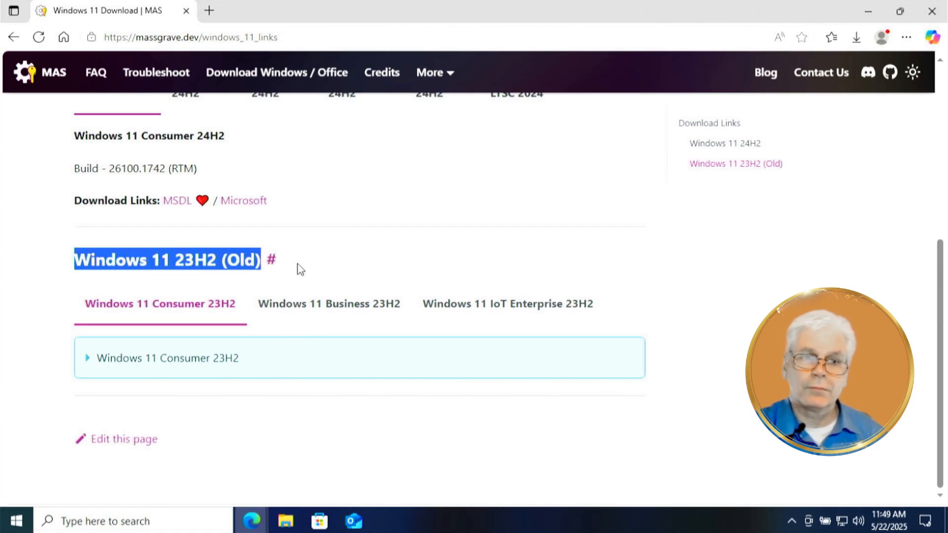
mouse_move(104, 368)
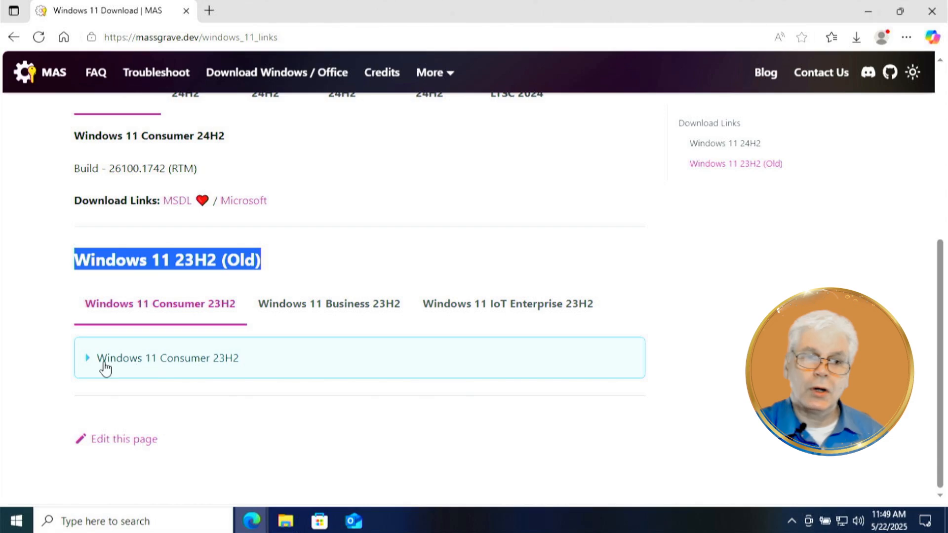
mouse_move(149, 366)
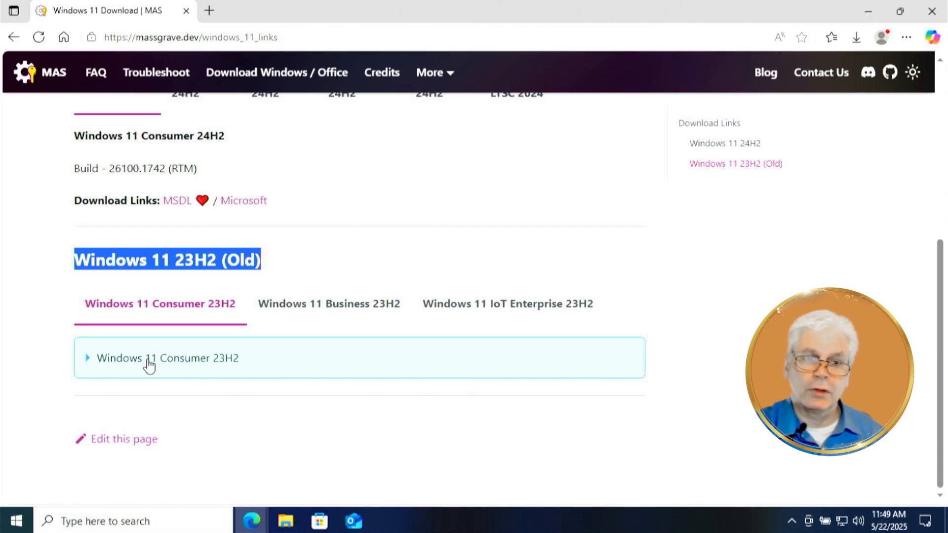
click(168, 358)
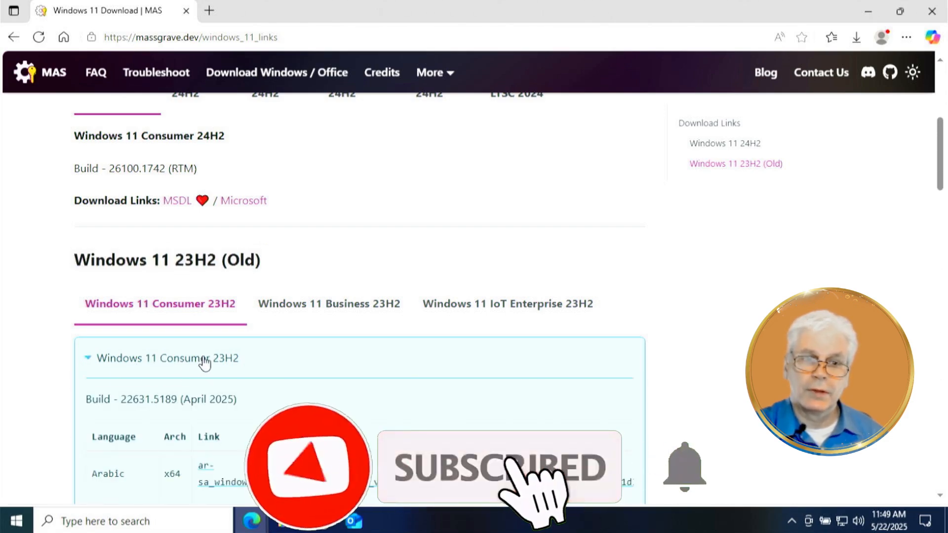
scroll(down, 3)
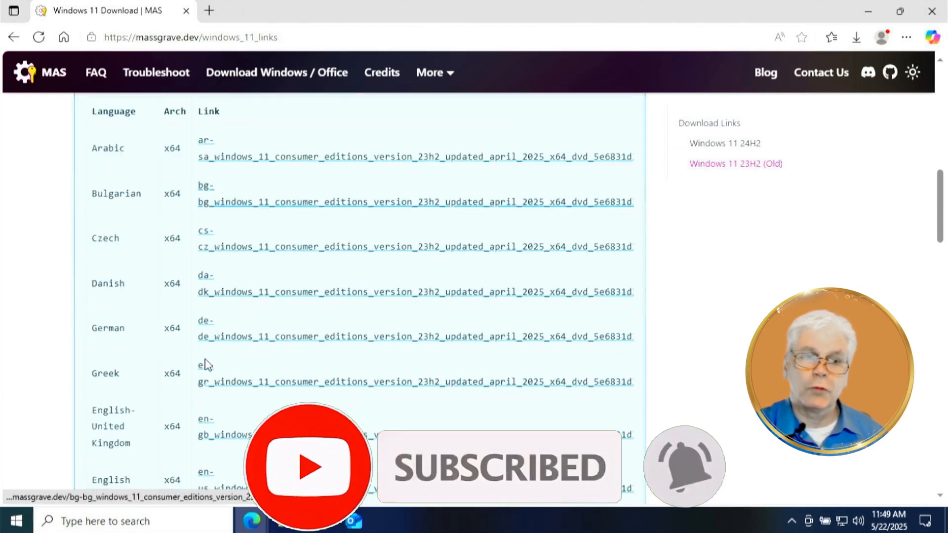
scroll(down, 3)
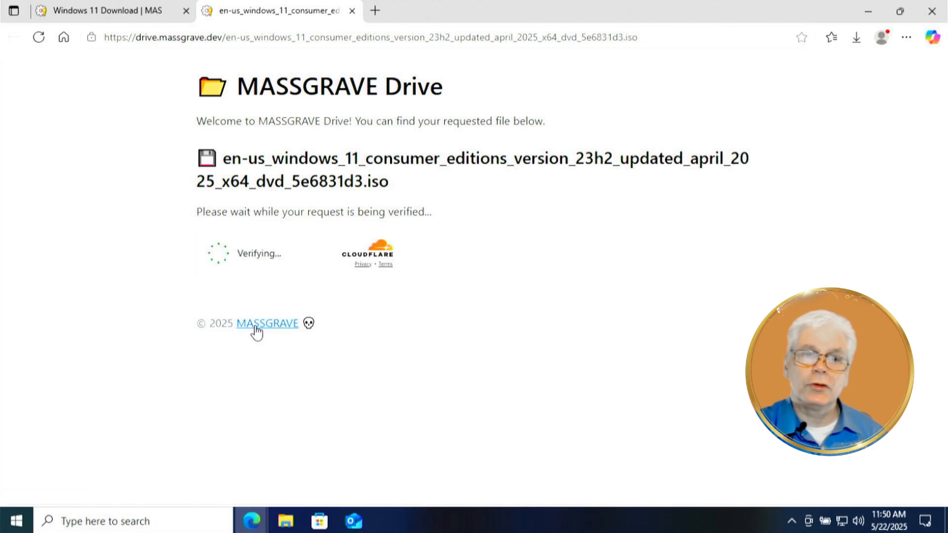
mouse_move(266, 324)
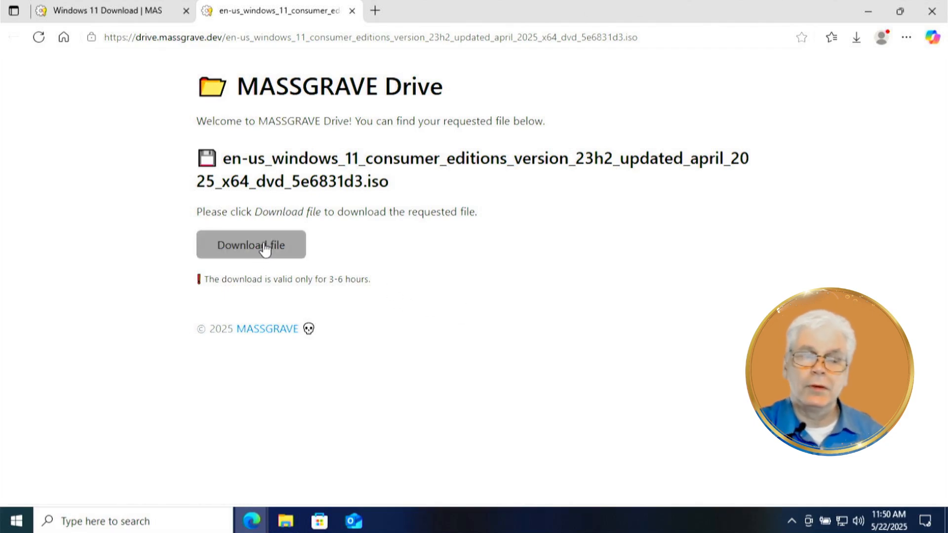
mouse_move(271, 256)
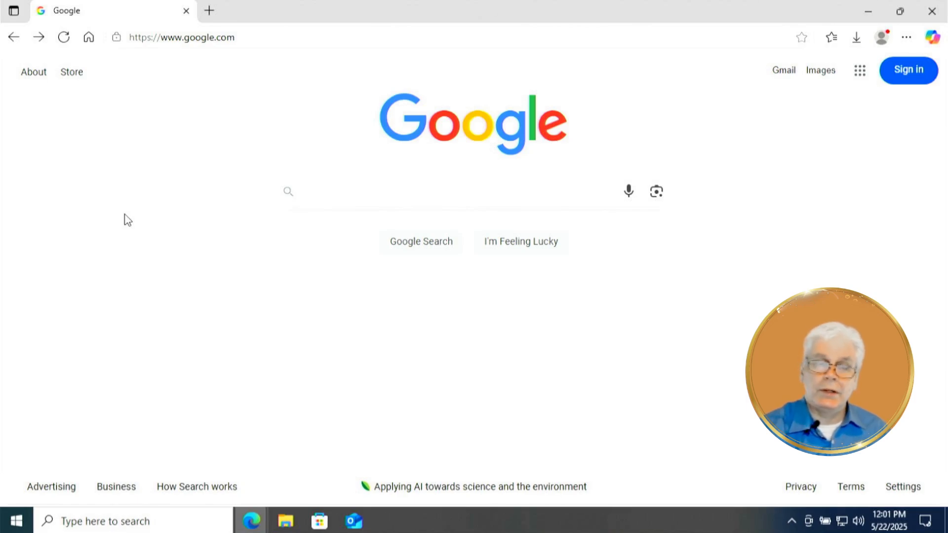
Step: Search Google for 'windows 11 23h2 archive.org'
text(windo)
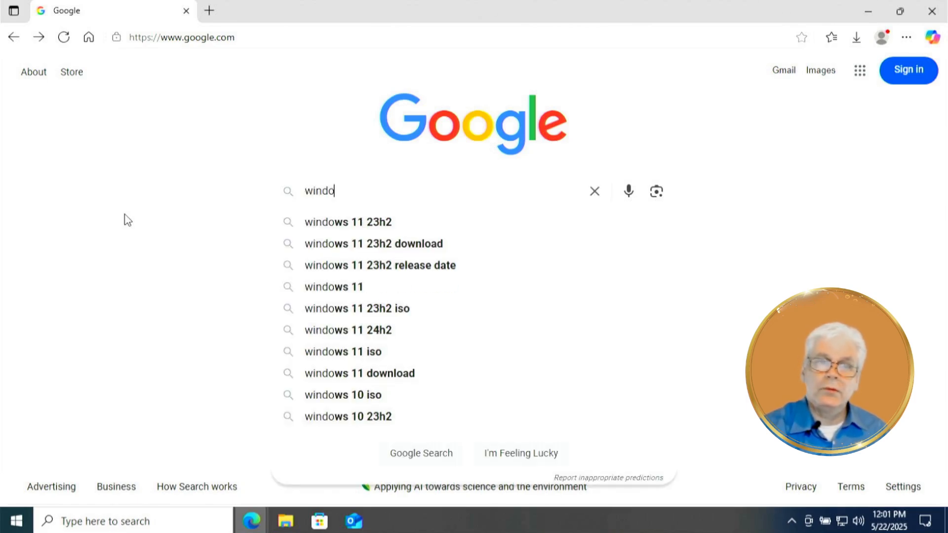
text(ws 1)
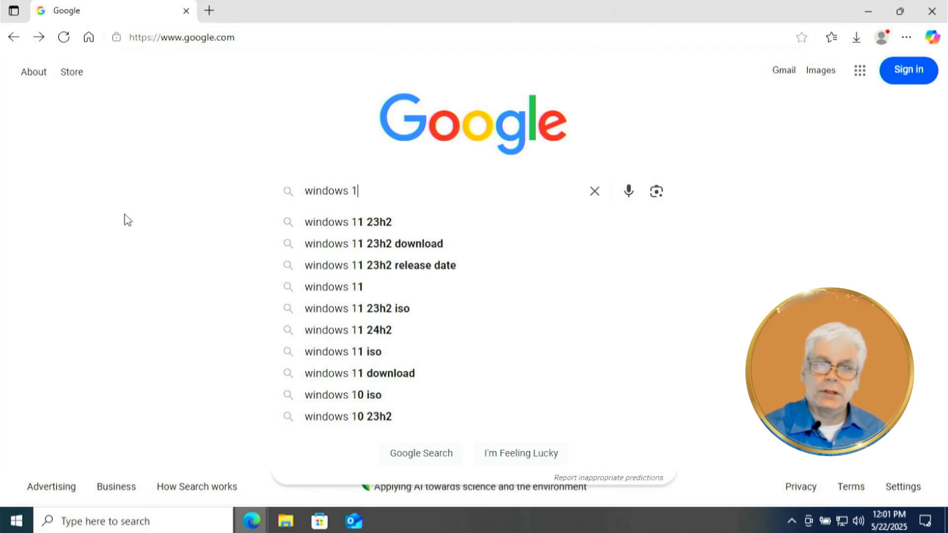
text(1 23h)
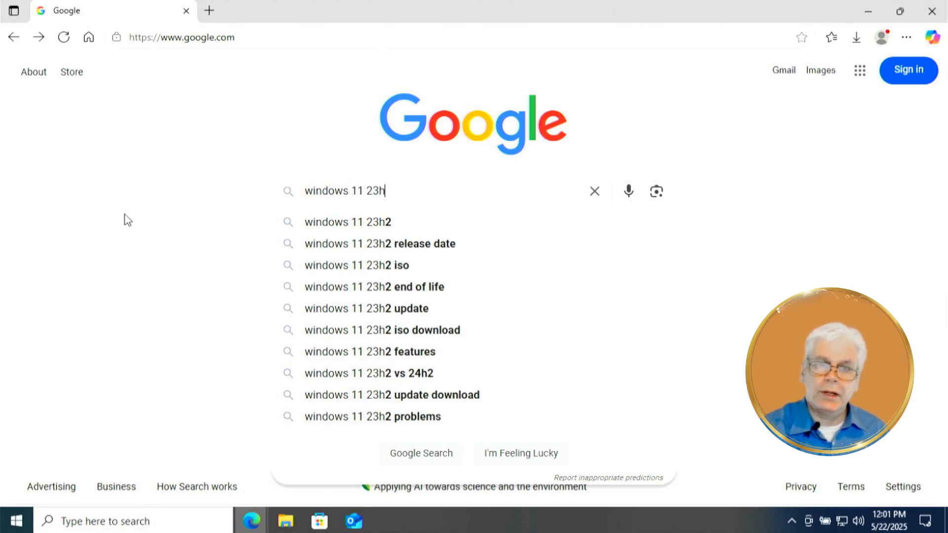
text(2)
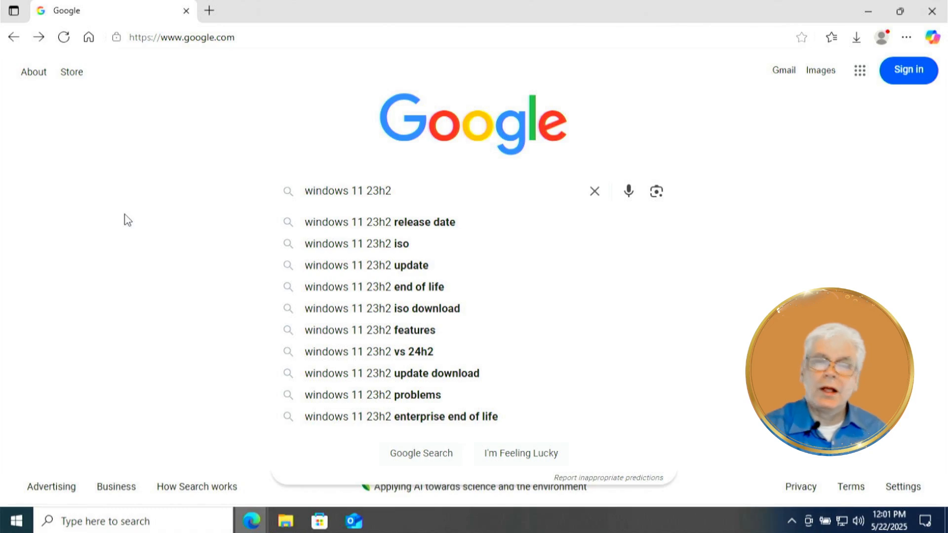
text(archive.org)
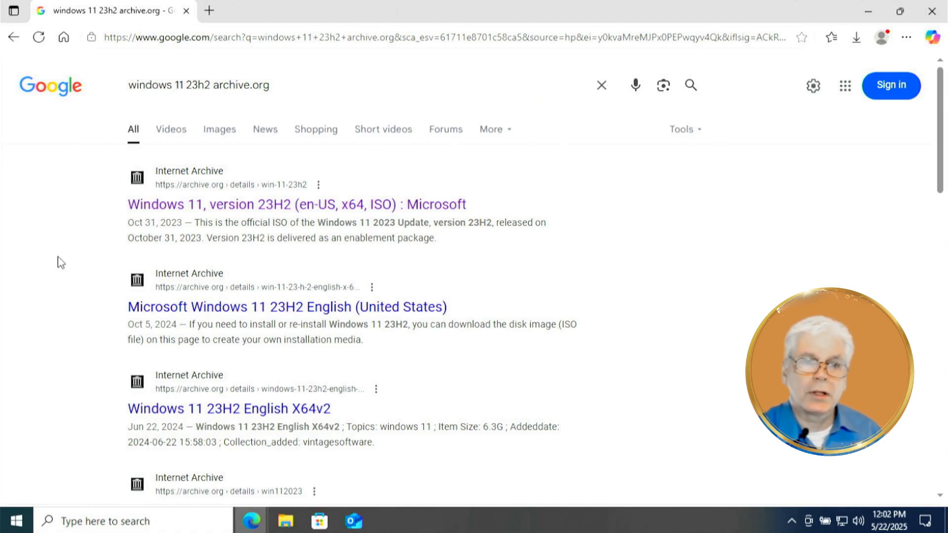
mouse_move(224, 176)
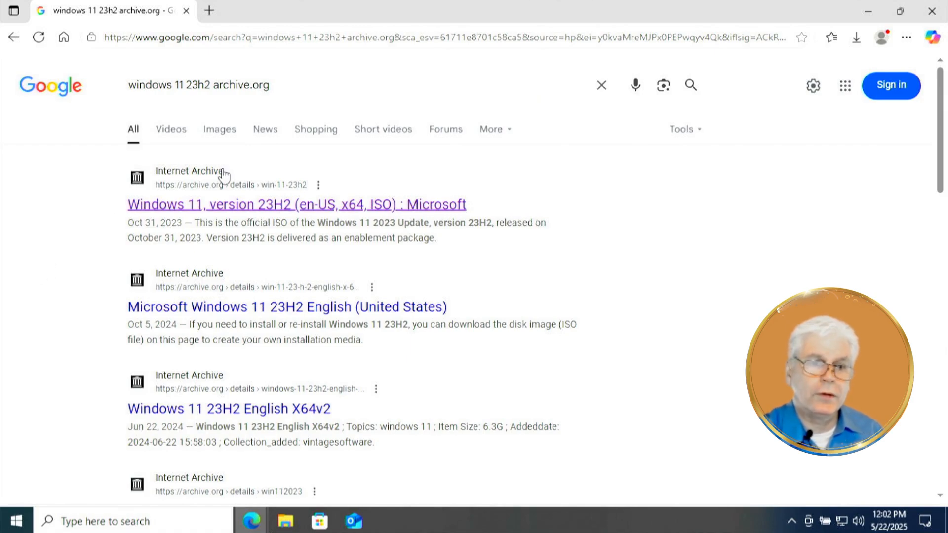
mouse_move(260, 215)
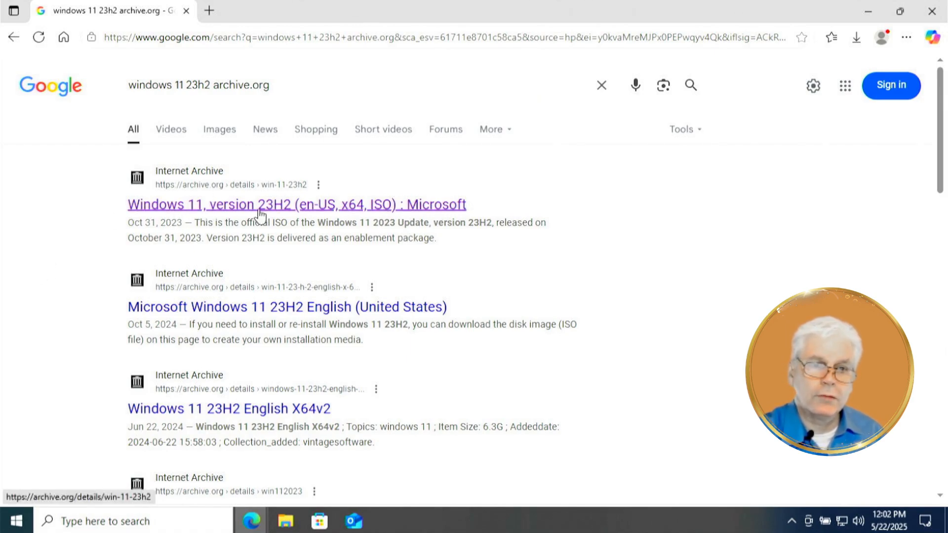
mouse_move(339, 210)
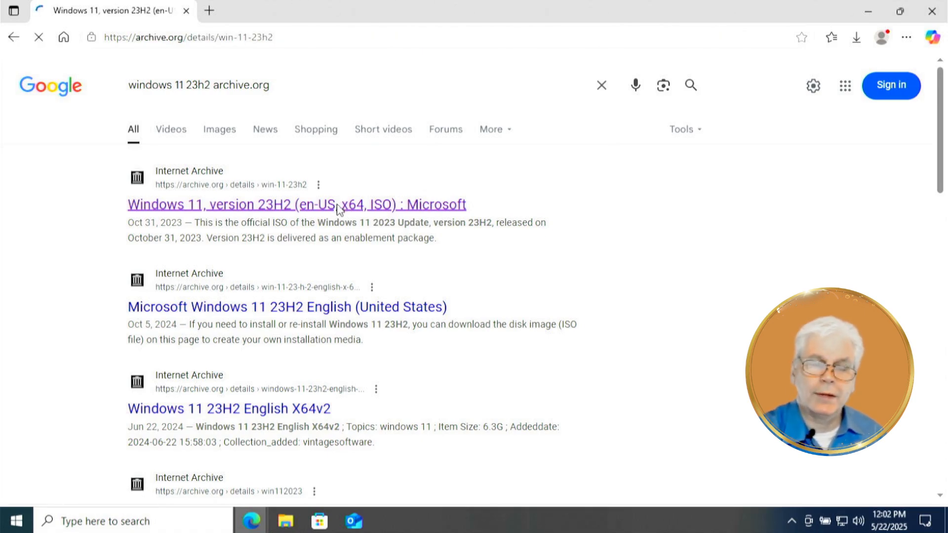
Step: Open the Windows 11 version 23H2 archive item and download its 6.2 GB ISO image
click(296, 204)
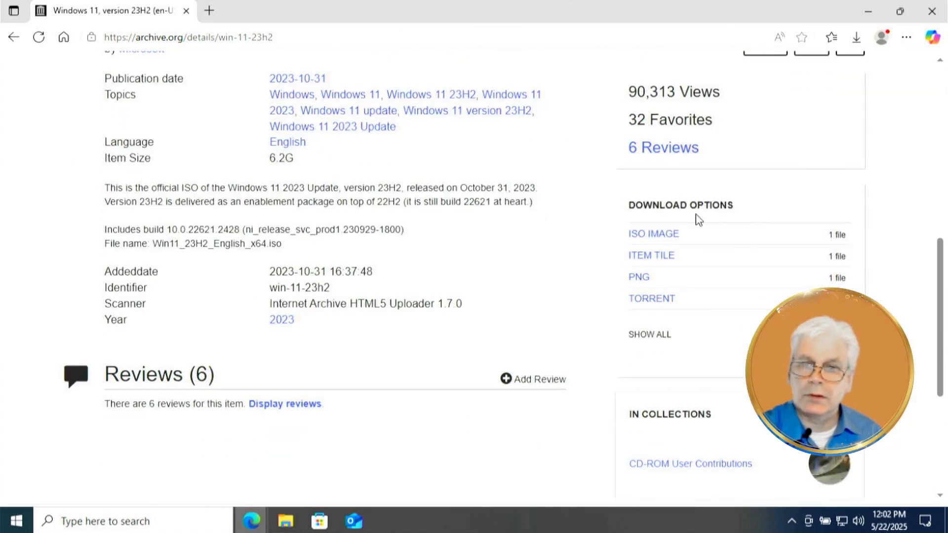
mouse_move(654, 235)
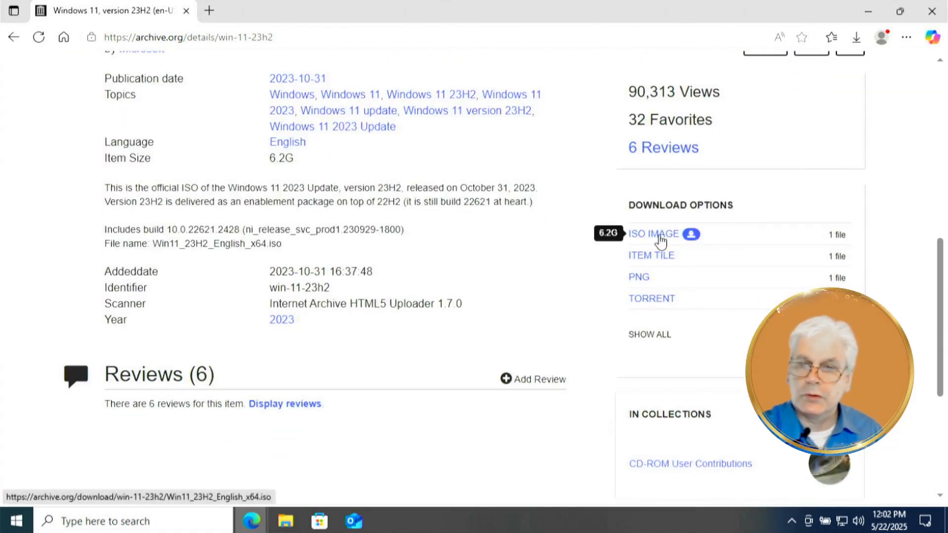
click(855, 37)
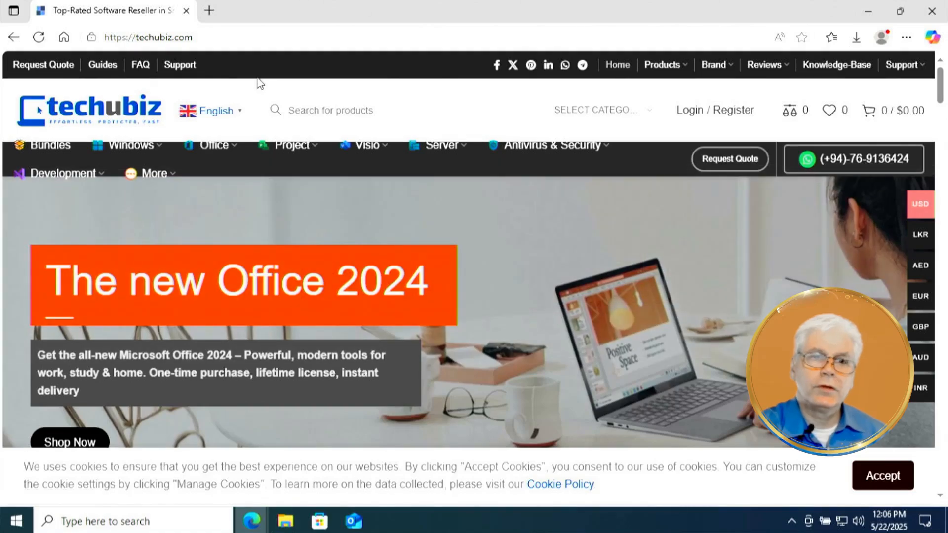
mouse_move(102, 65)
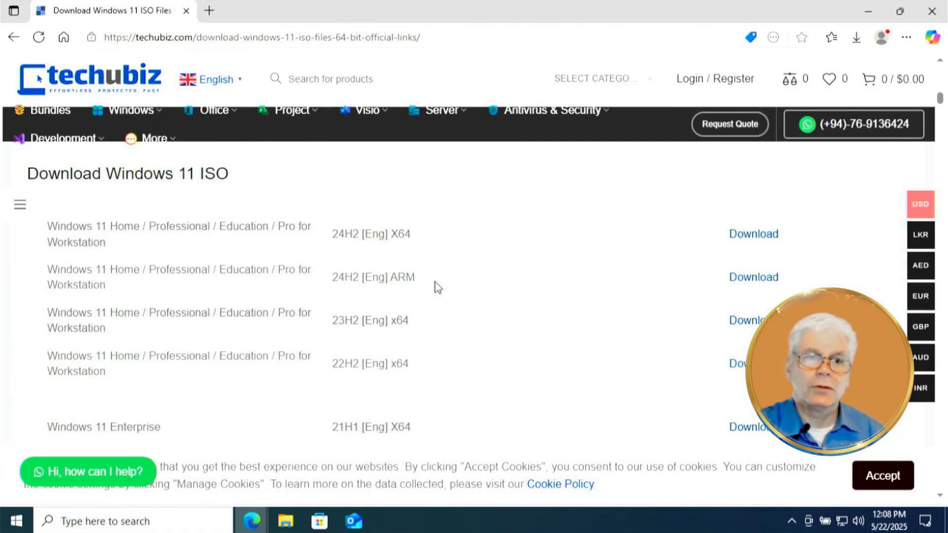
Step: Scroll techubiz's Download Windows 11 ISO table to the 23H2 [Eng] x64 row
scroll(down, 3)
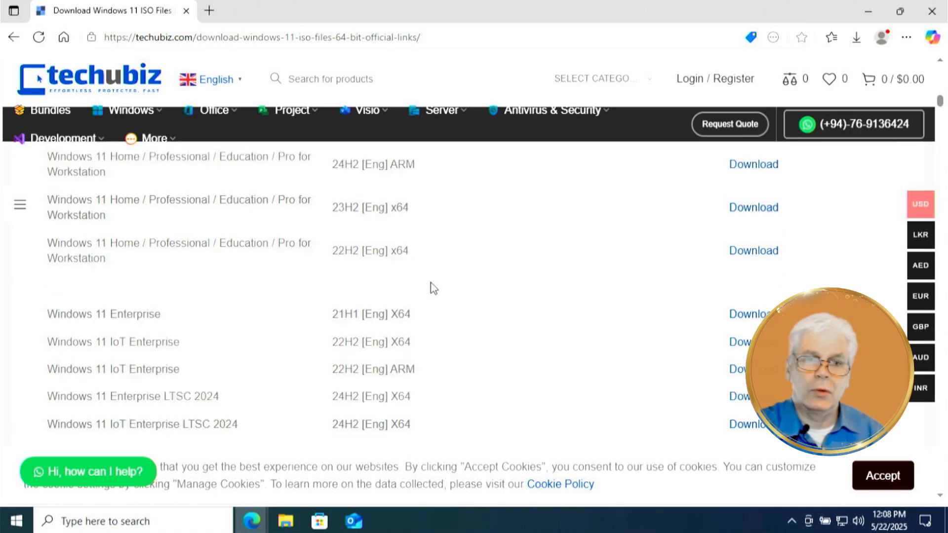
scroll(down, 3)
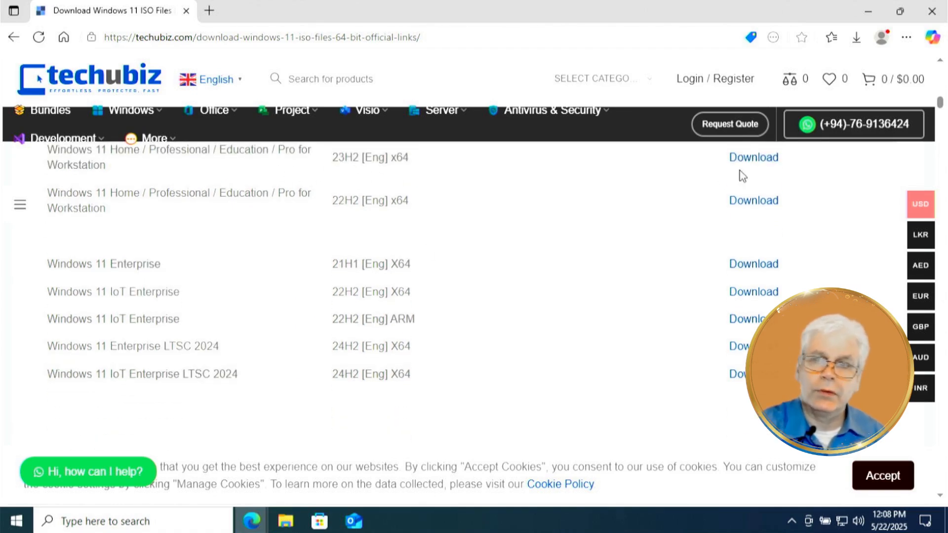
scroll(up, 3)
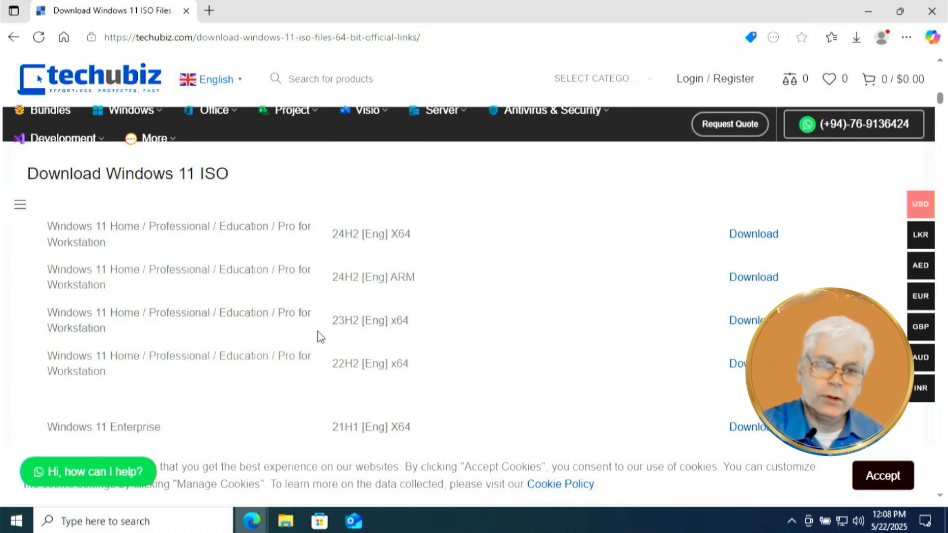
mouse_move(694, 322)
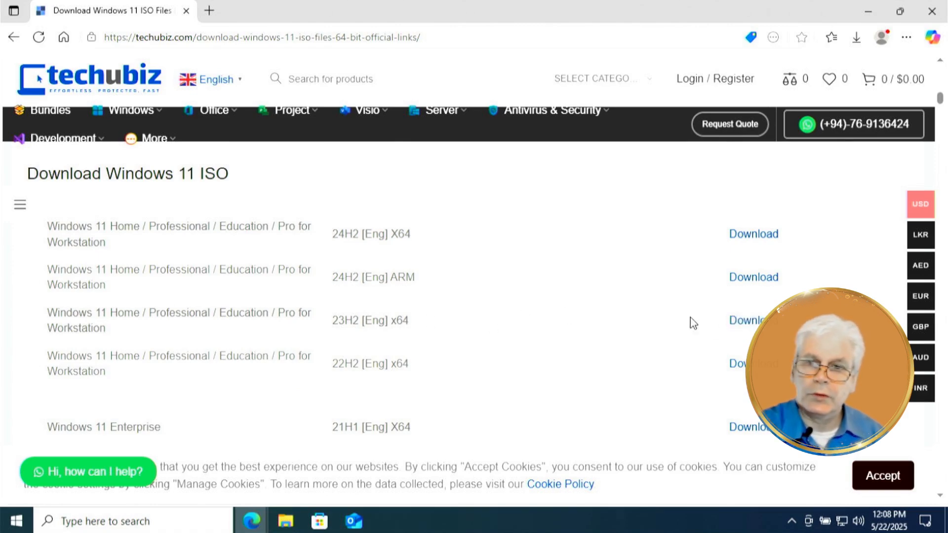
scroll(down, 3)
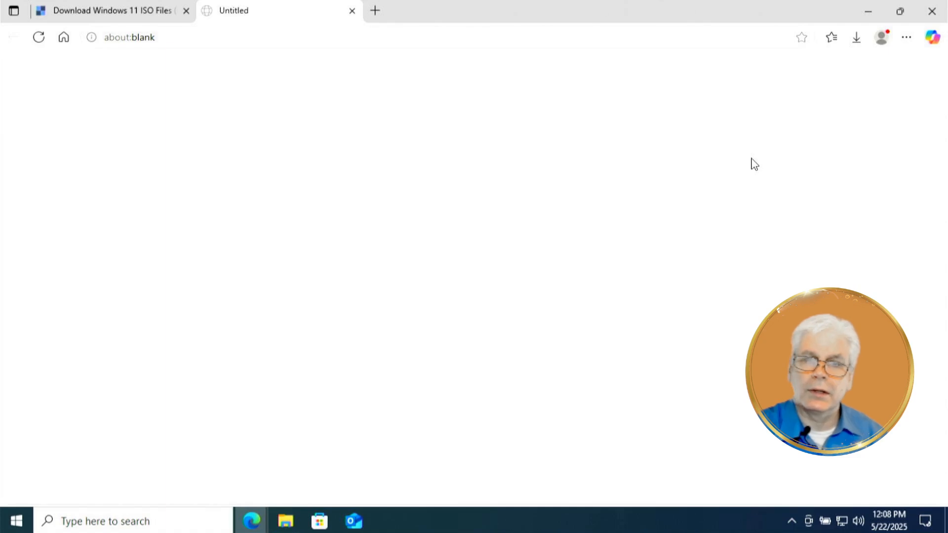
Step: Show Edge's Downloads panel with the 6.2 GB en-us Windows 11 23H2 x64 ISO downloading
click(856, 37)
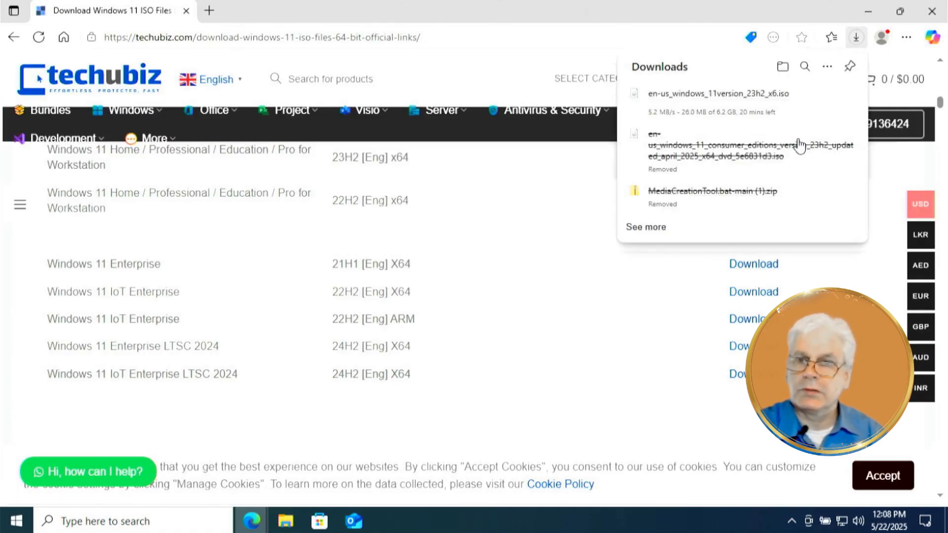
mouse_move(850, 95)
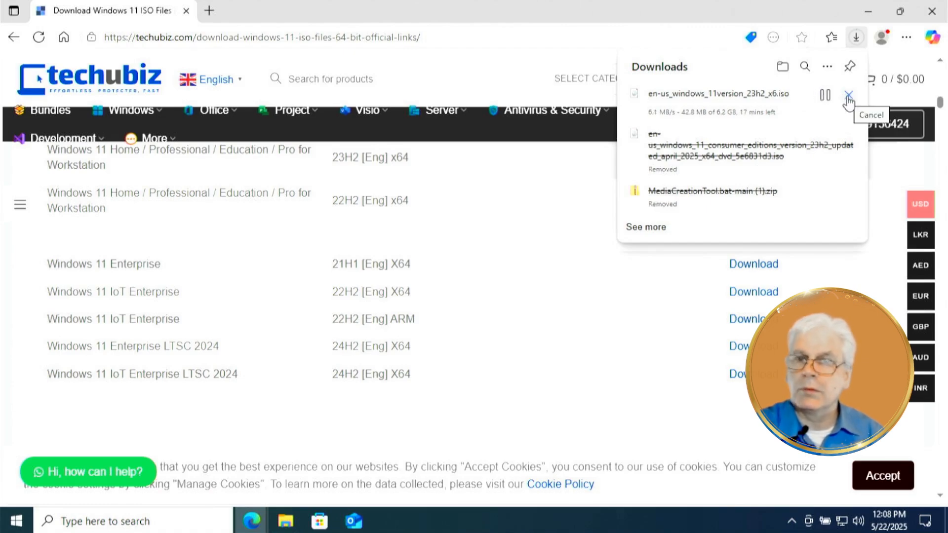